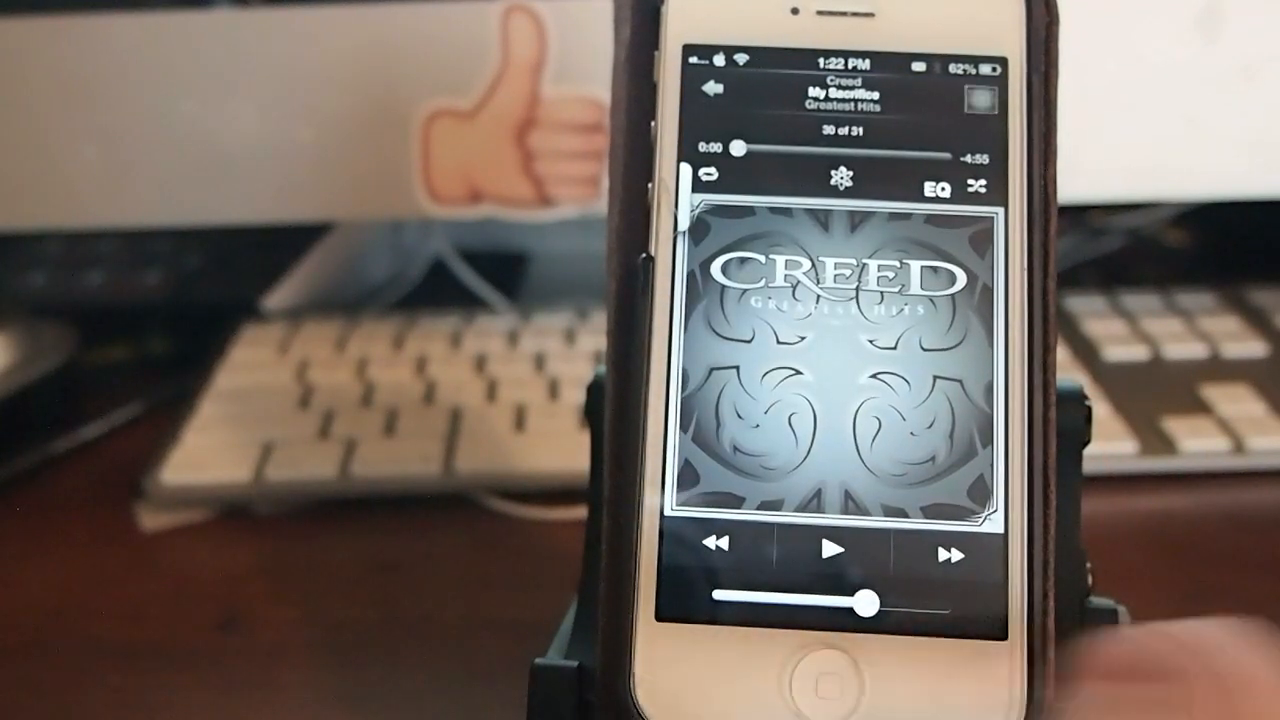
# Browse the My Axis app list in Settings, scrolling down to the Video apps and back.
pyautogui.click(804, 680)
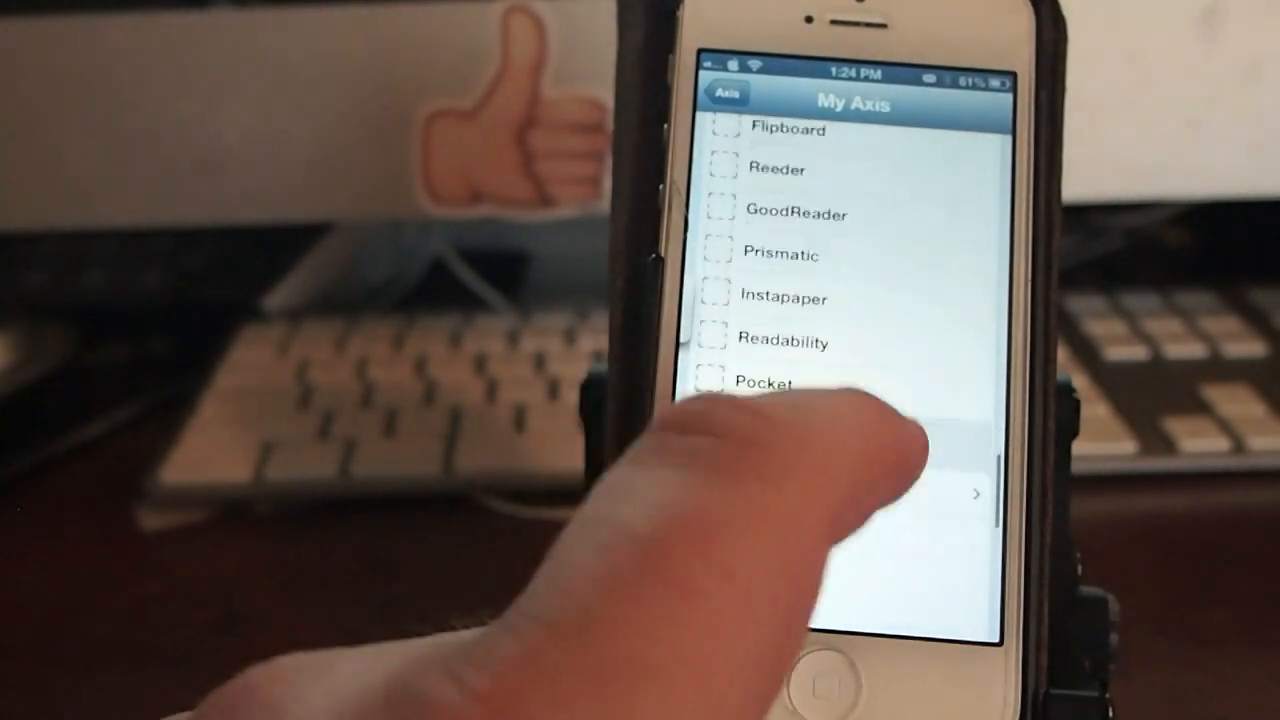
pyautogui.scroll(-3)
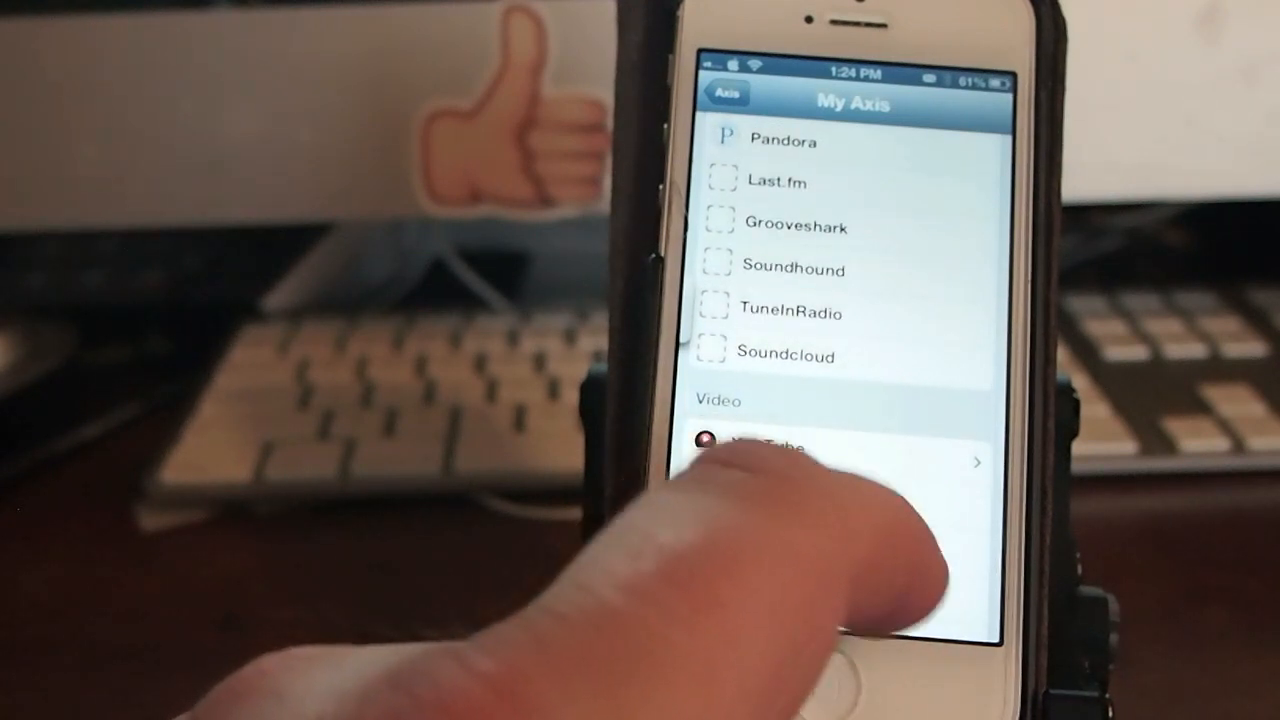
pyautogui.scroll(3)
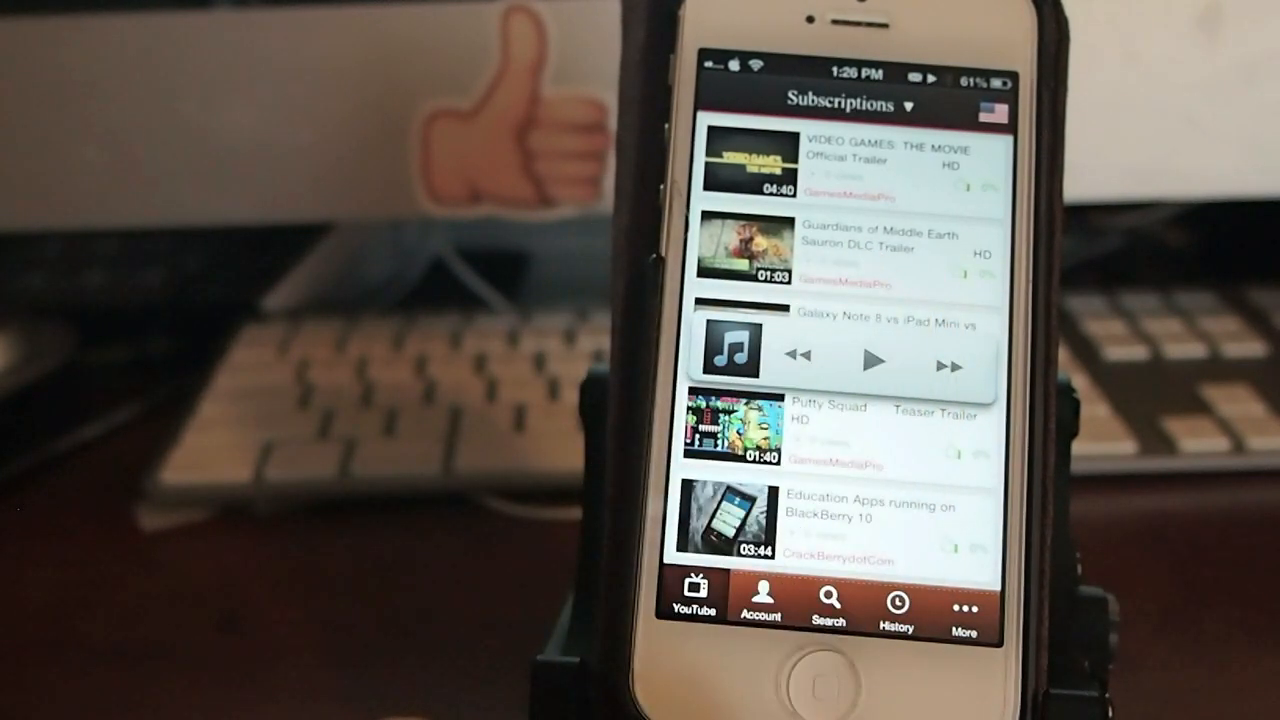
# Switch MCYouTube to the Subscriptions feed with the mini player floating over it.
pyautogui.click(872, 362)
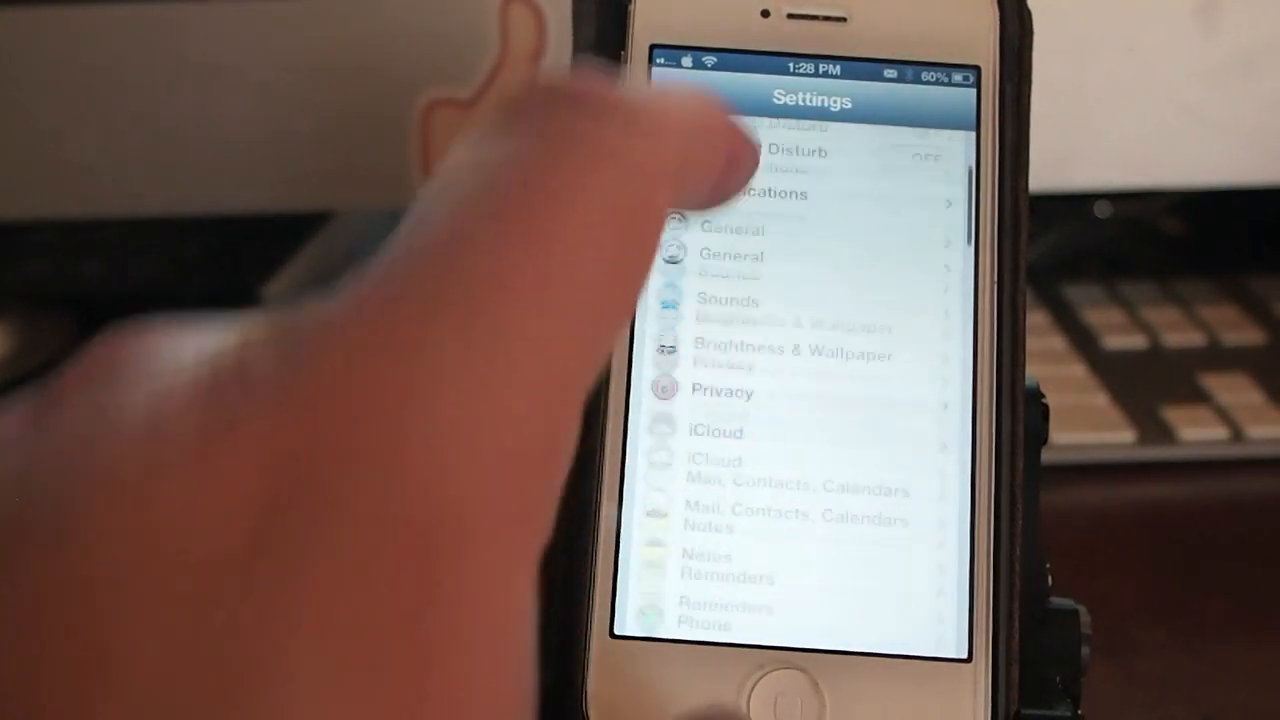
# Scroll Settings down past Twitter and Facebook to the Action Menu and Activator tweak entries.
pyautogui.scroll(-3)
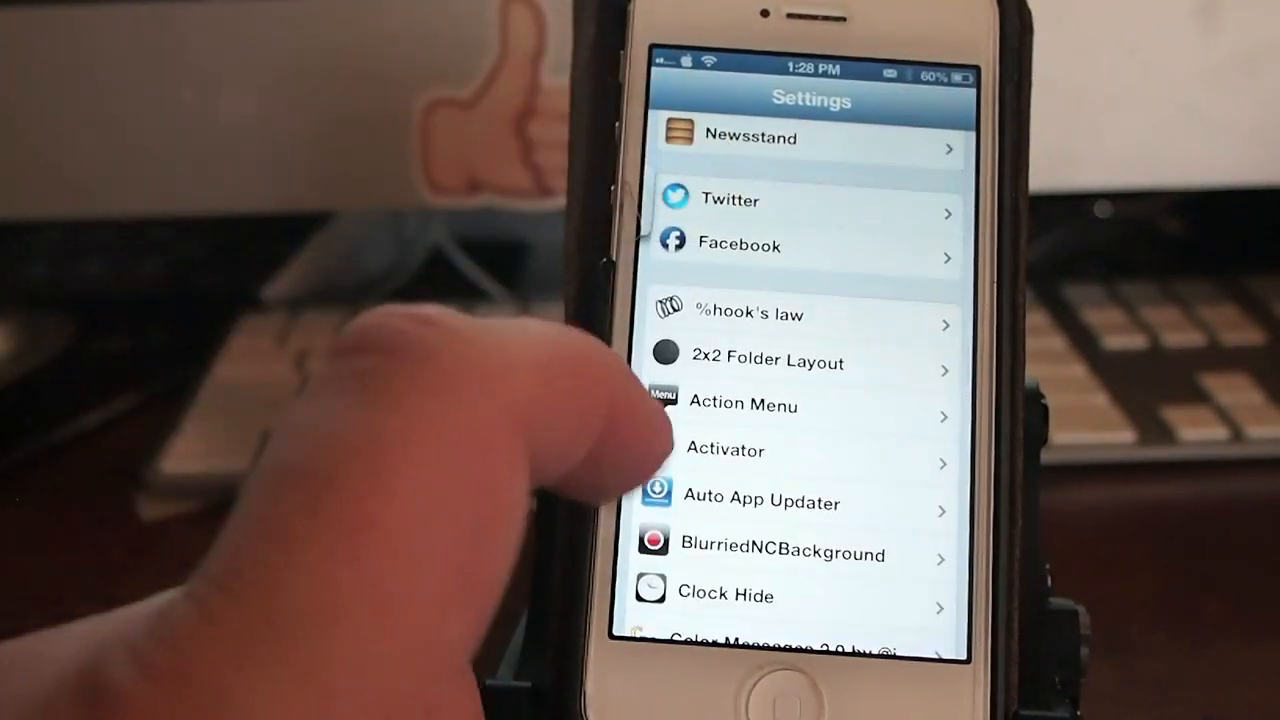